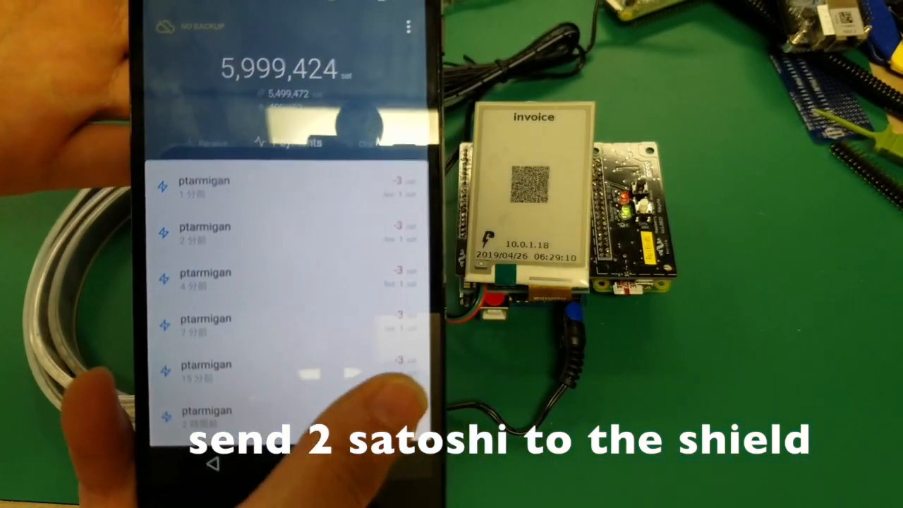
# Scan the shield's invoice QR via Scan a Payment Request and confirm, getting Payment Sent with balance 5,999,421 sat
pyautogui.click(384, 365)
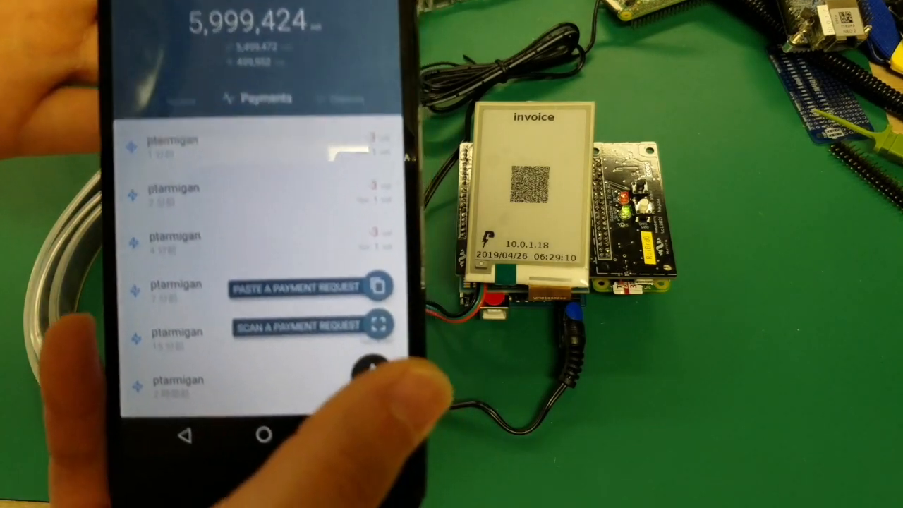
pyautogui.click(303, 325)
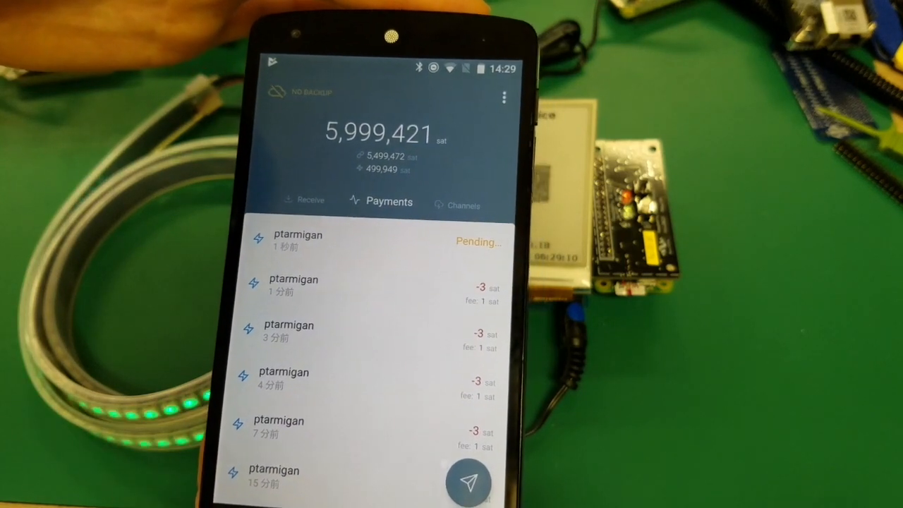
pyautogui.click(467, 480)
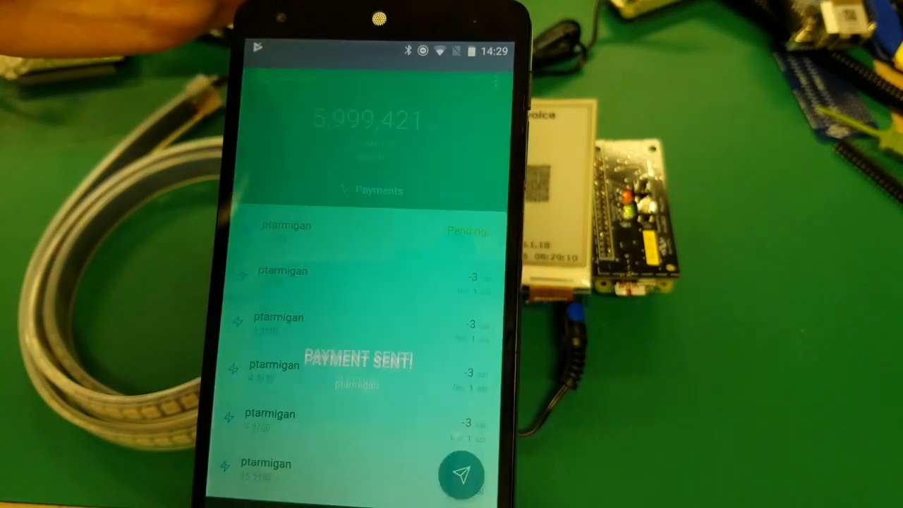